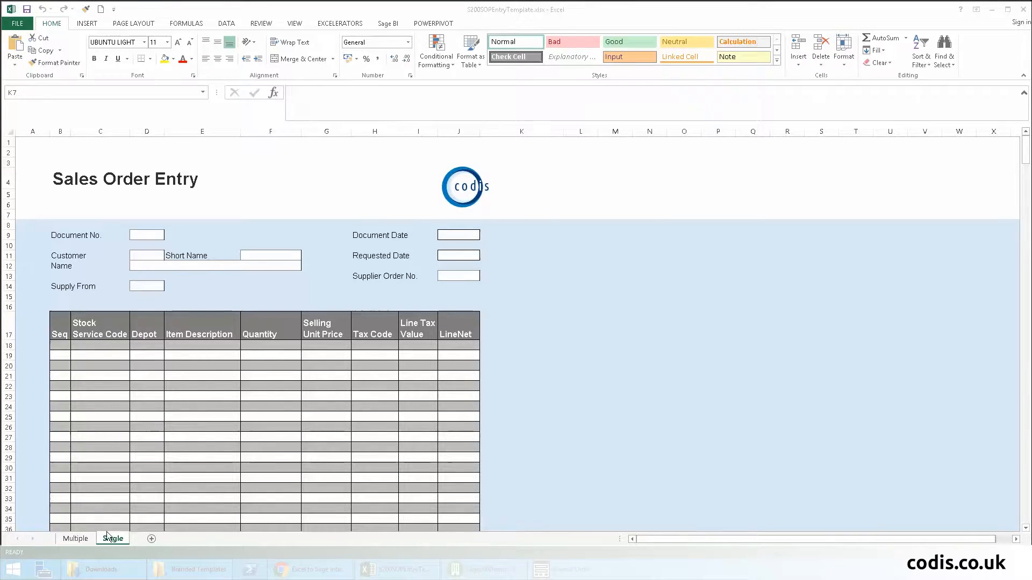
- Review the Multiple and Single order sheets, then open the Customers lookup on the form
click(75, 539)
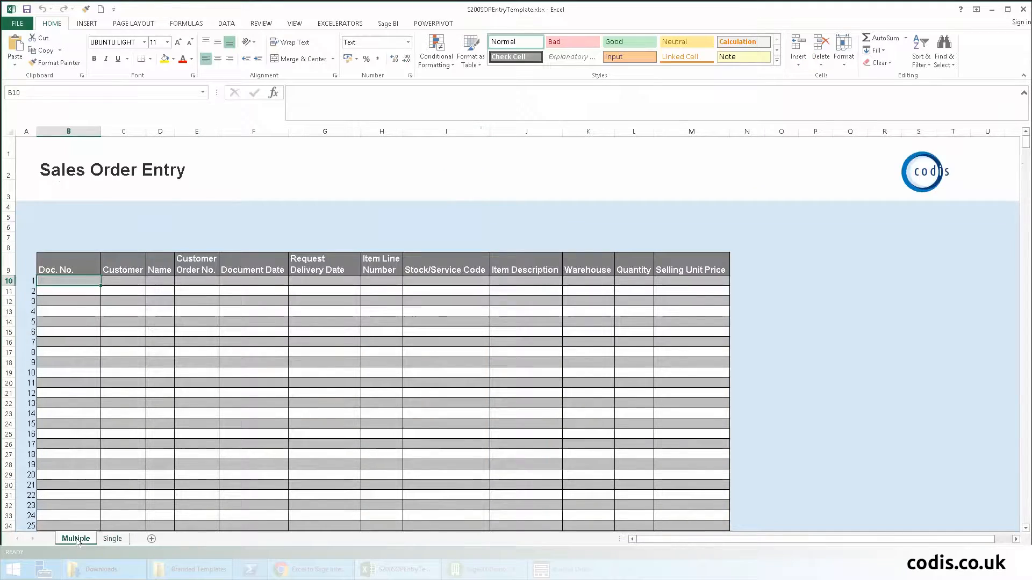
click(112, 538)
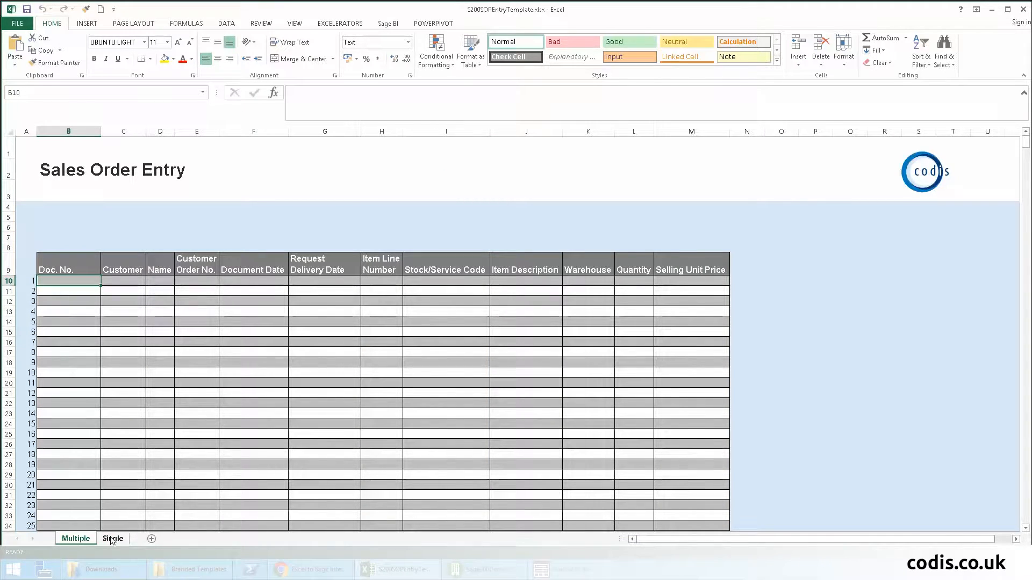
click(113, 538)
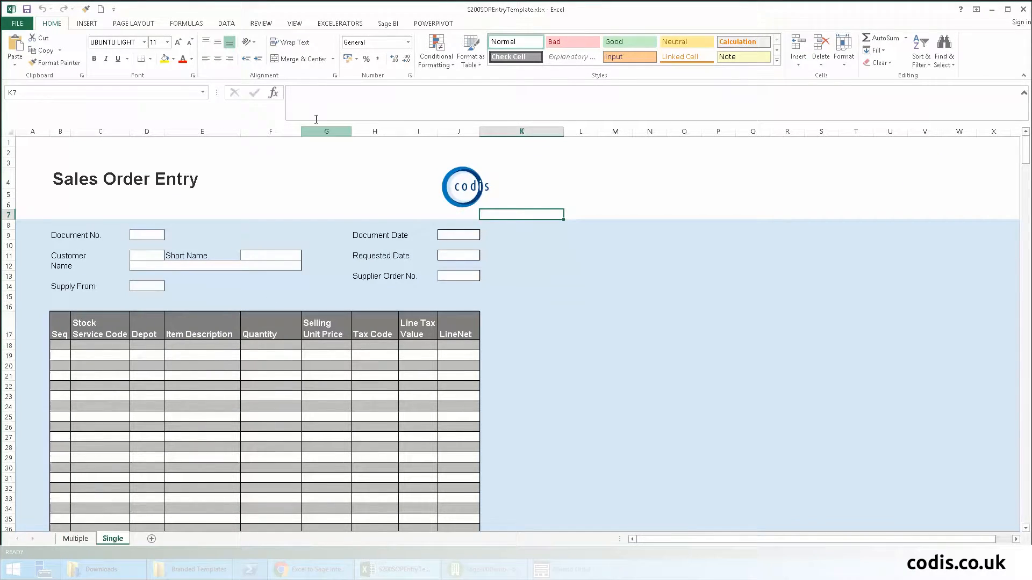
click(340, 23)
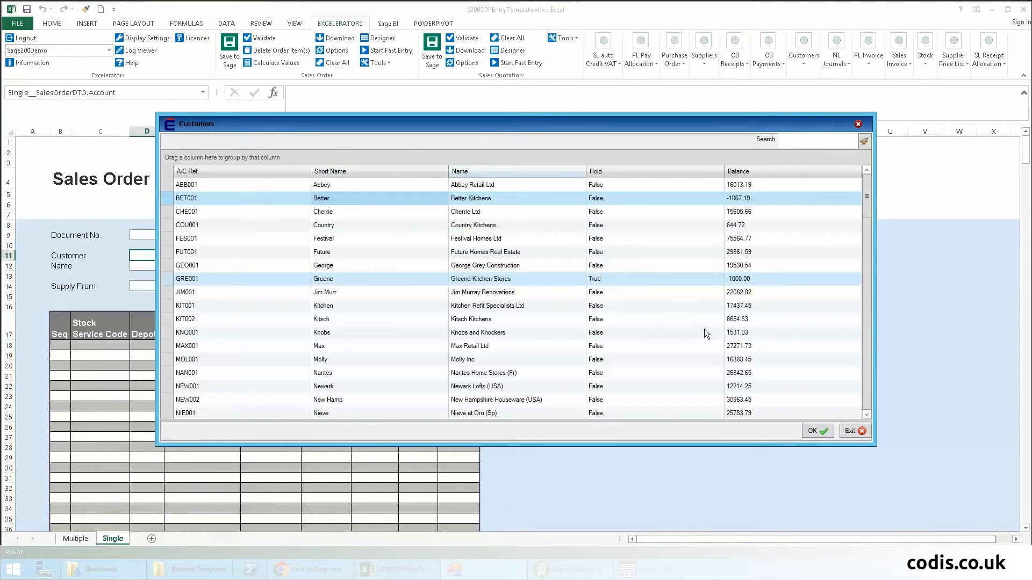
- Choose BET001 Better Kitchens as the customer and open the Stocks lookup for line one
click(813, 432)
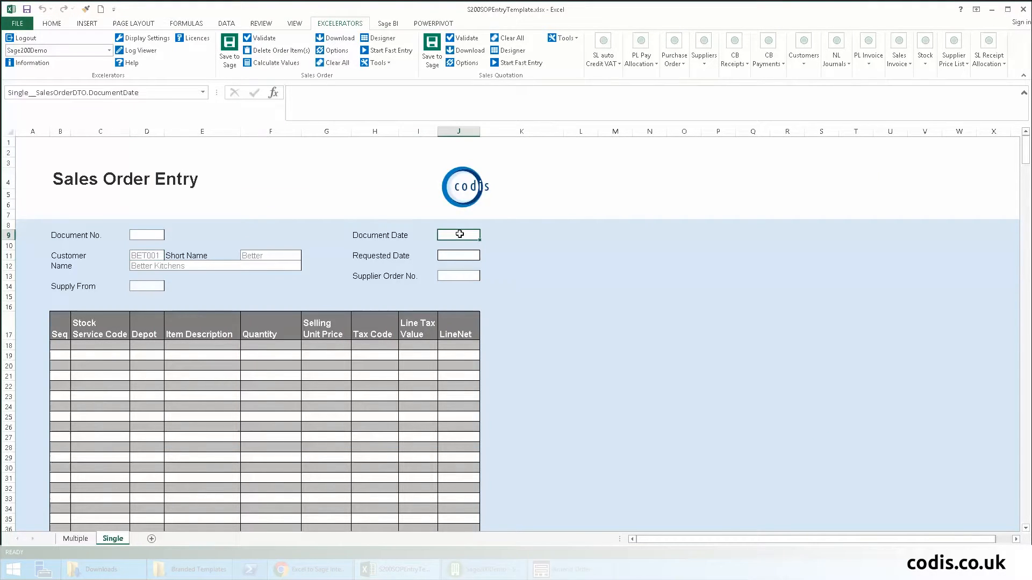
click(458, 235)
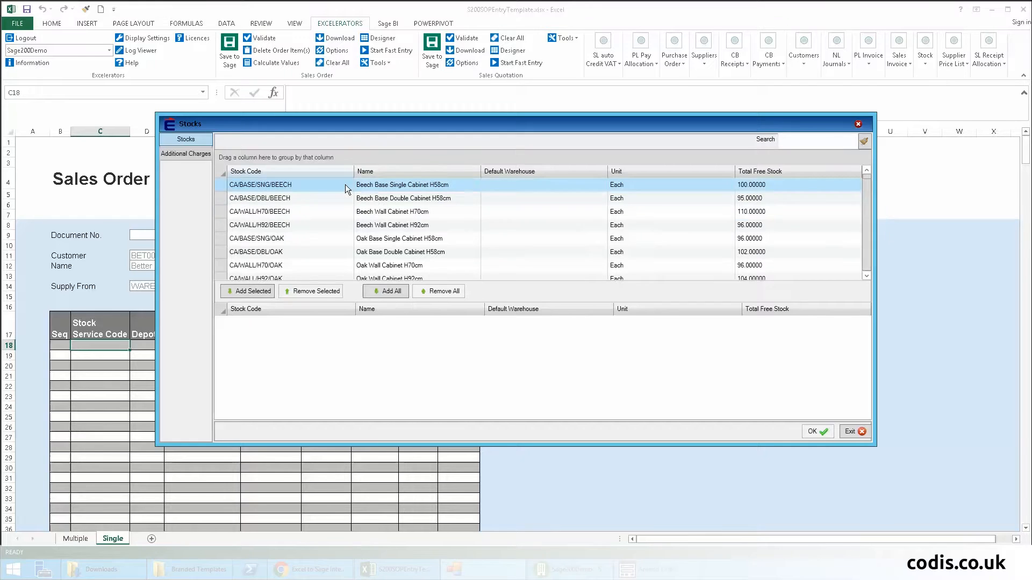
- Add lines CA/BASE/SNG/BEECH quantity 10 and CA/BASE/SNG/OAK quantity 2
click(813, 431)
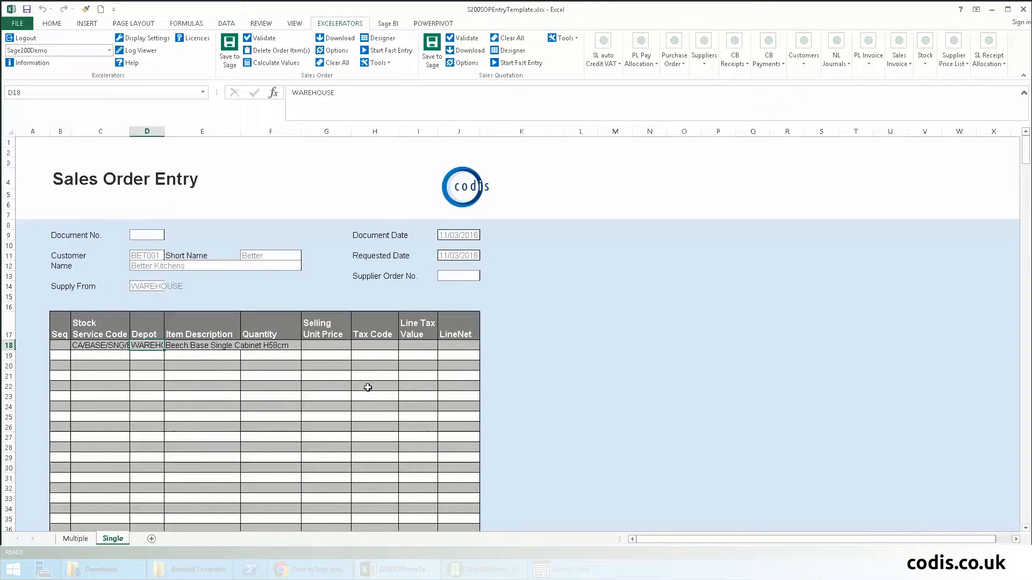
click(270, 345)
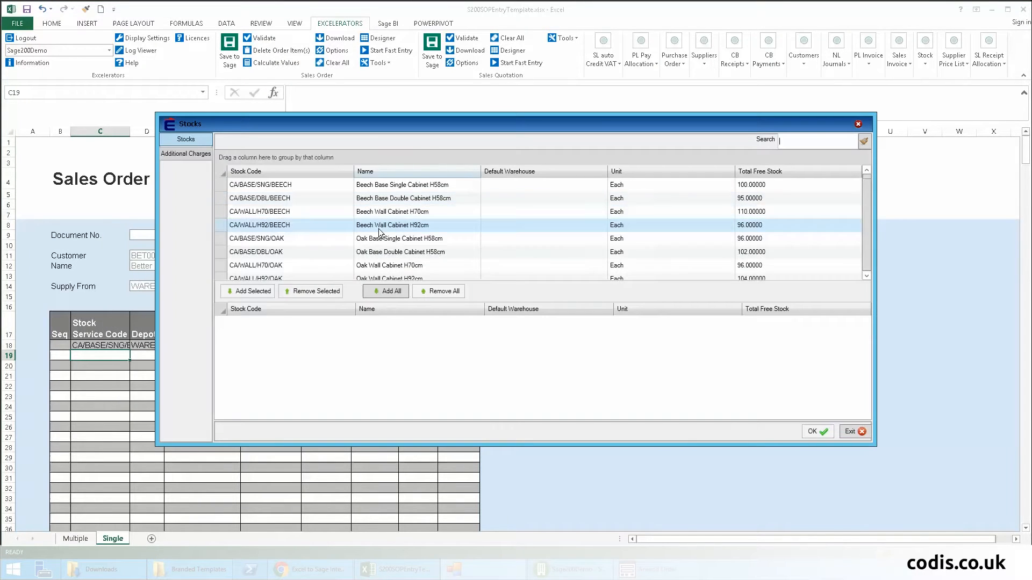
click(814, 431)
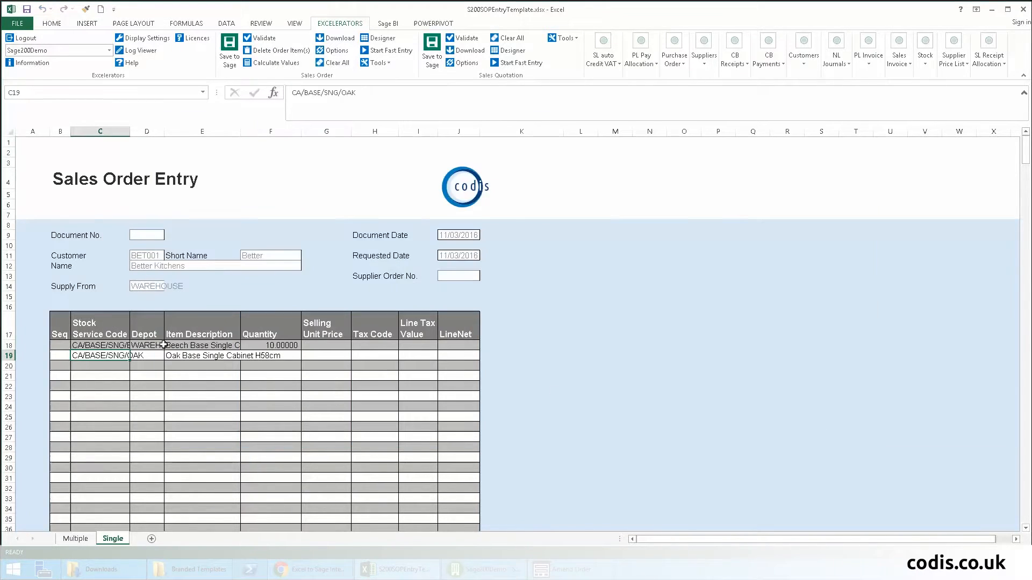
click(146, 346)
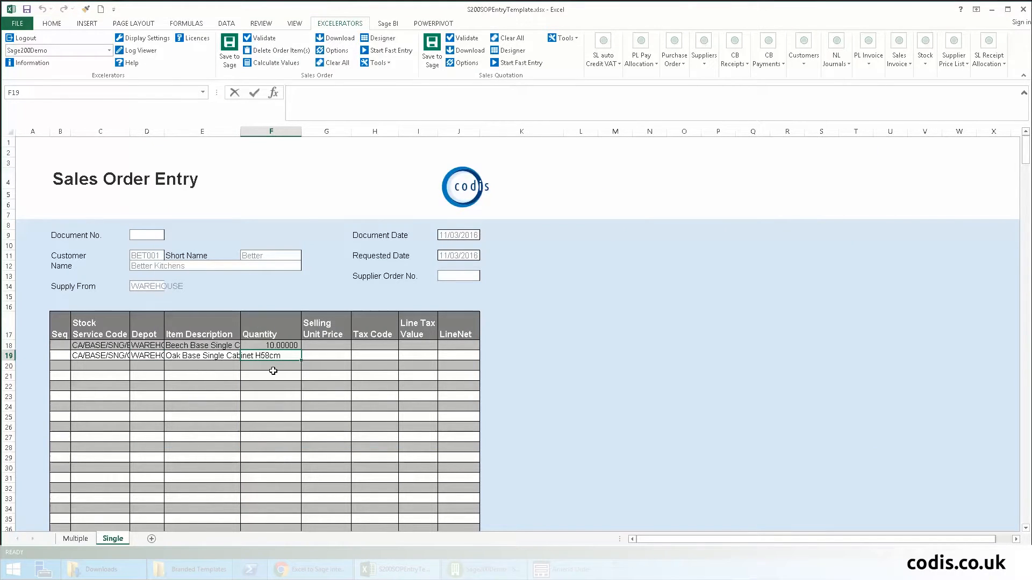
text(2.00000)
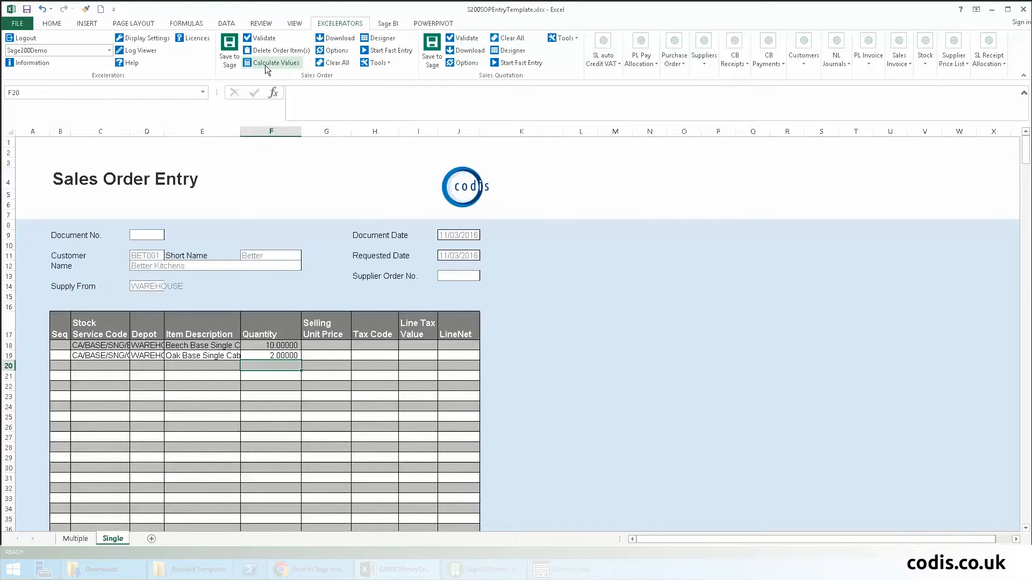
- Calculate line prices and tax, and put =SUM(J18:J19) totalling 1985.60 in J16
click(272, 63)
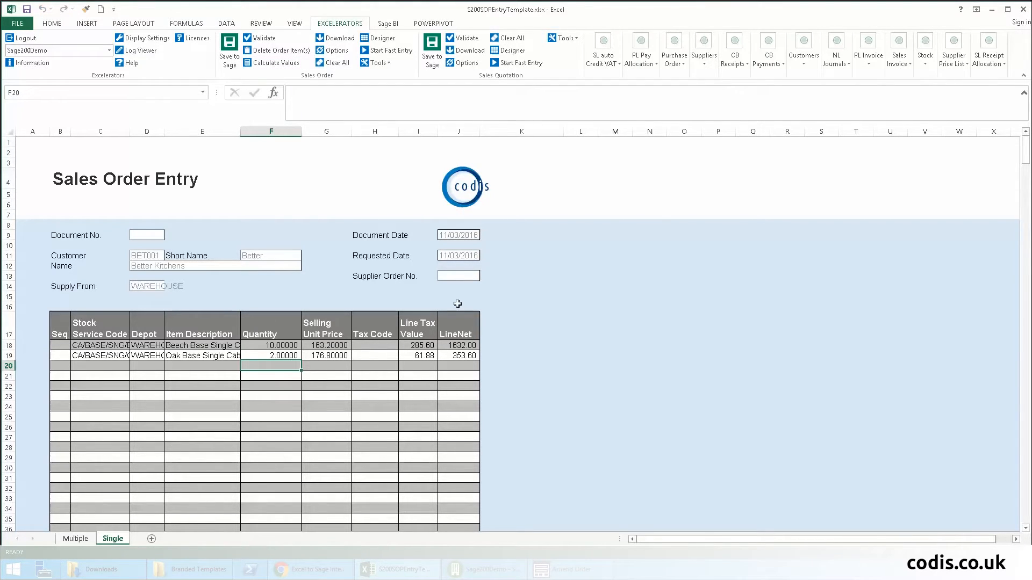
click(458, 303)
text(=)
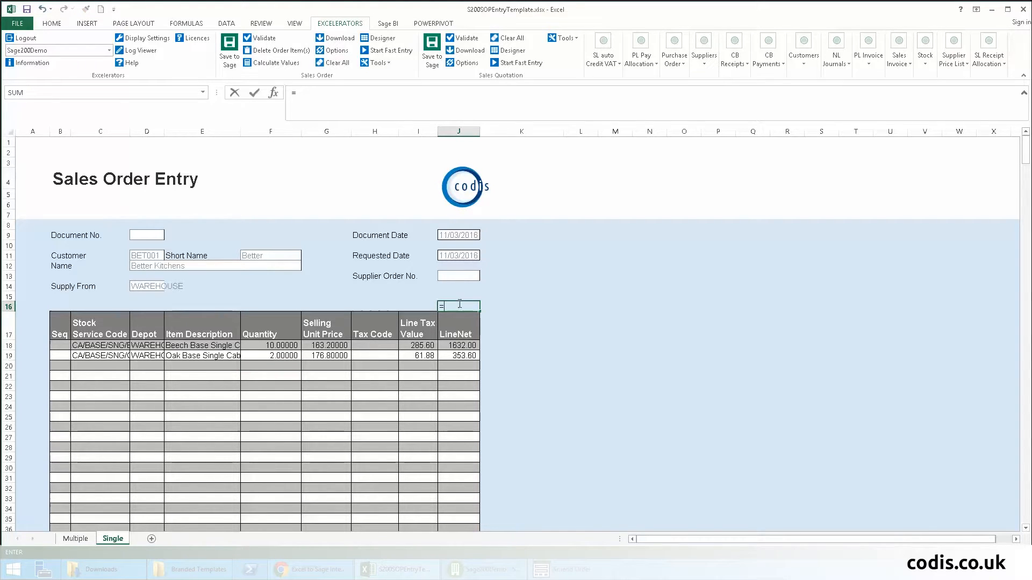
text(SUM()
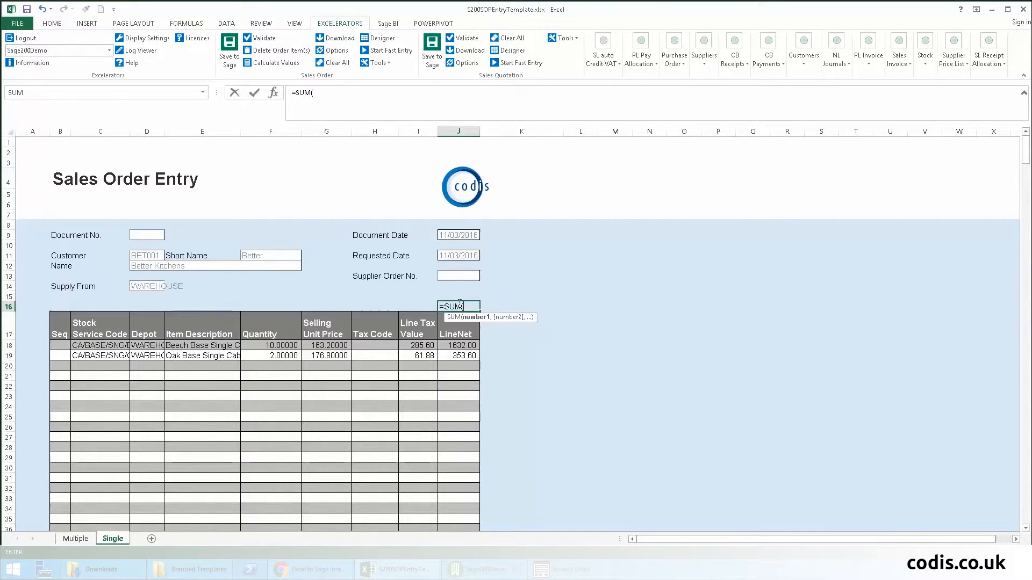
drag(458, 345, 458, 355)
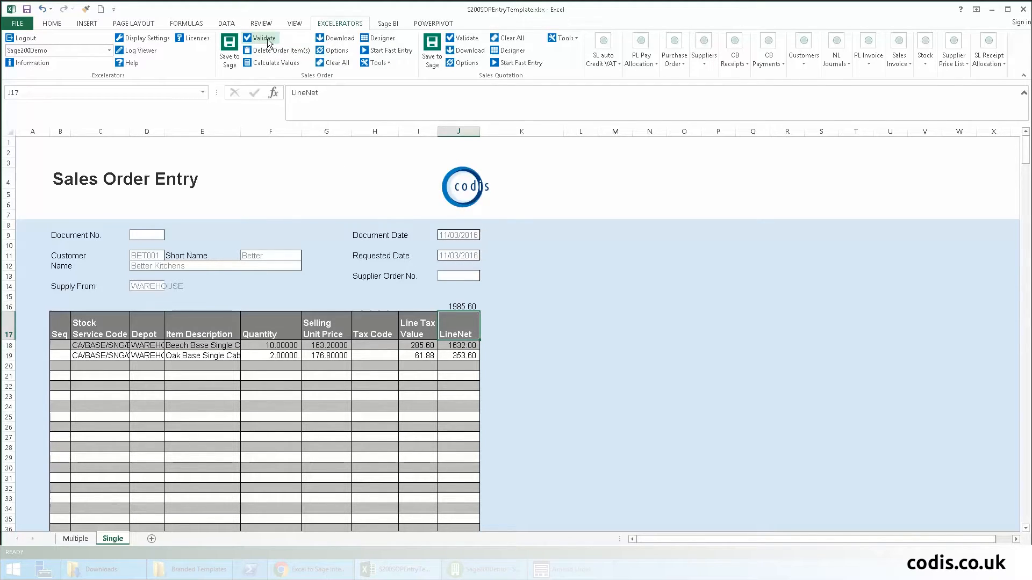
click(263, 38)
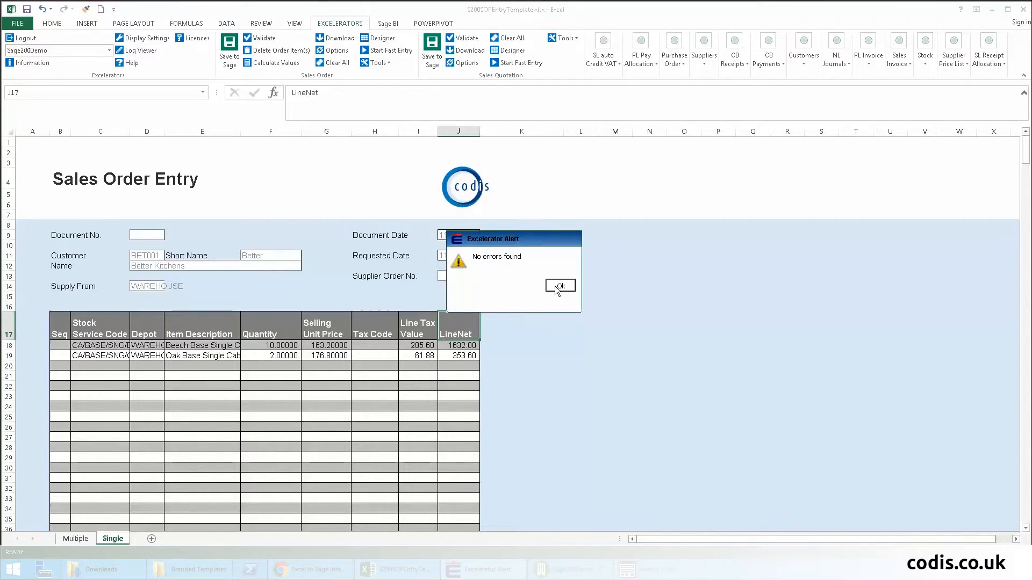
click(559, 285)
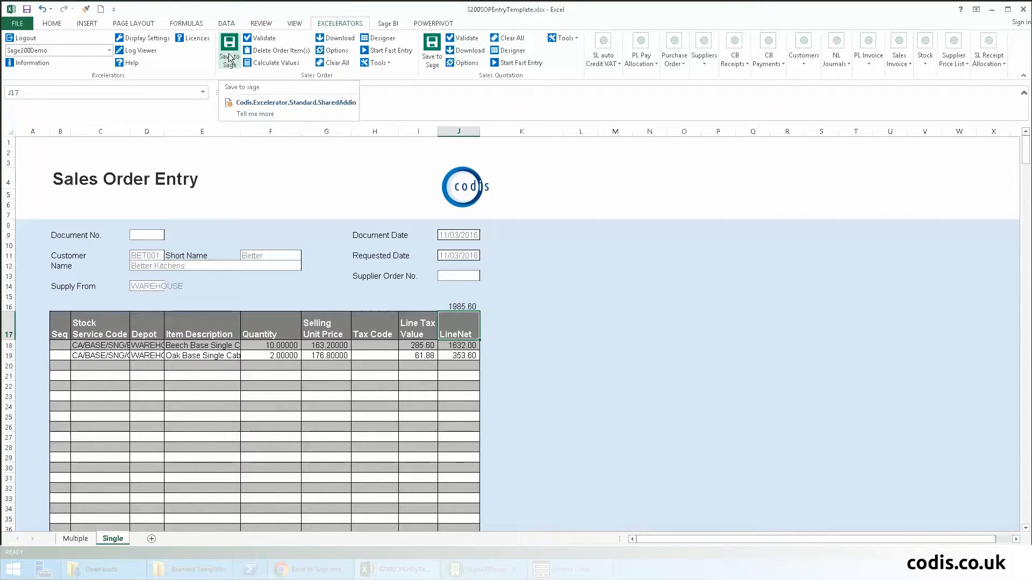
click(229, 50)
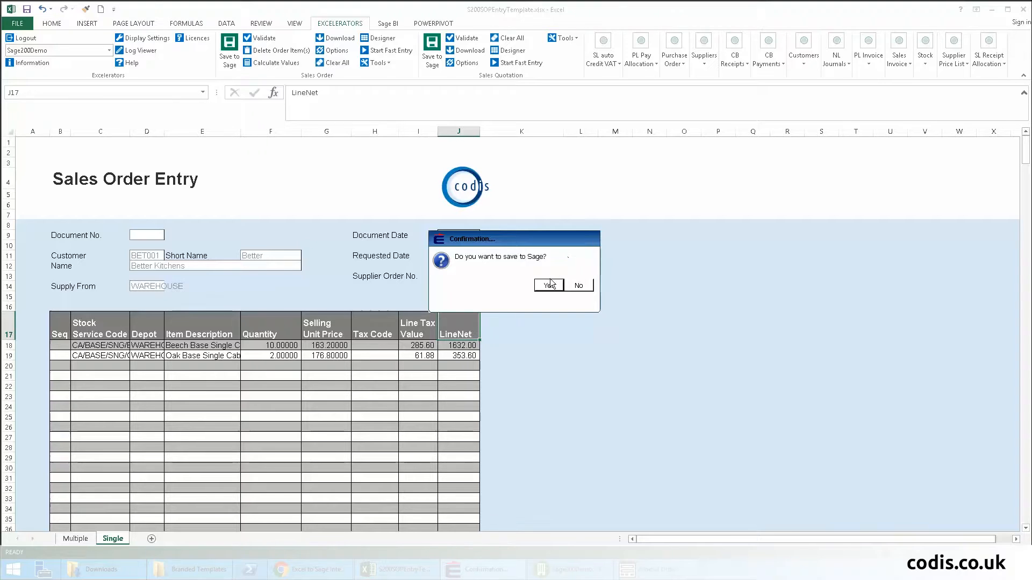
click(549, 285)
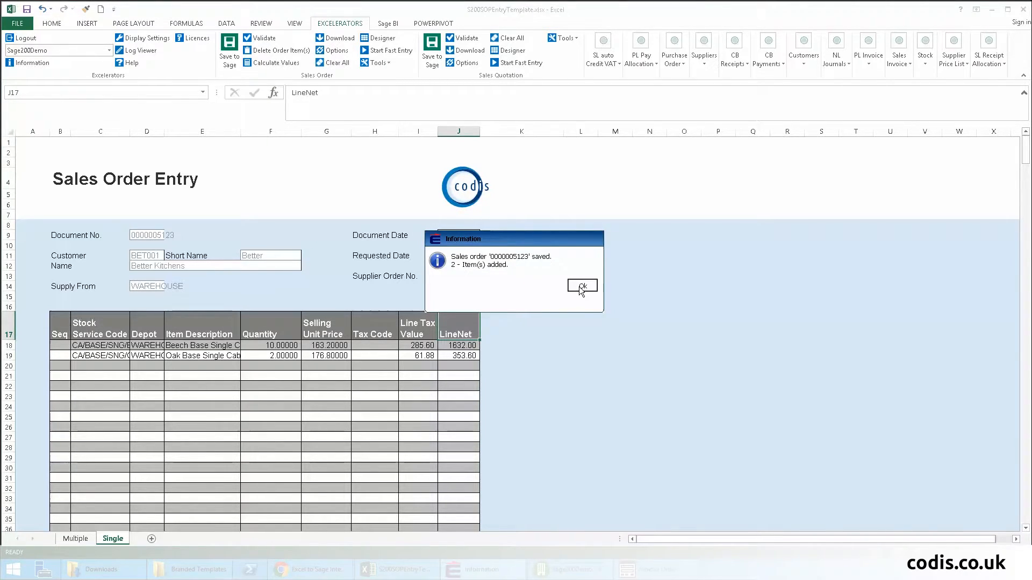
click(581, 286)
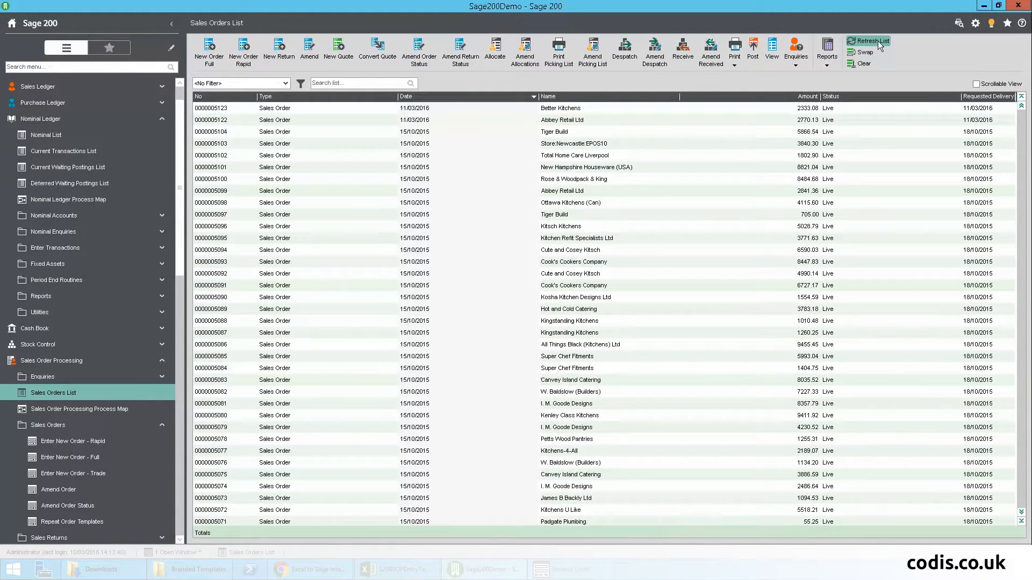
double_click(560, 108)
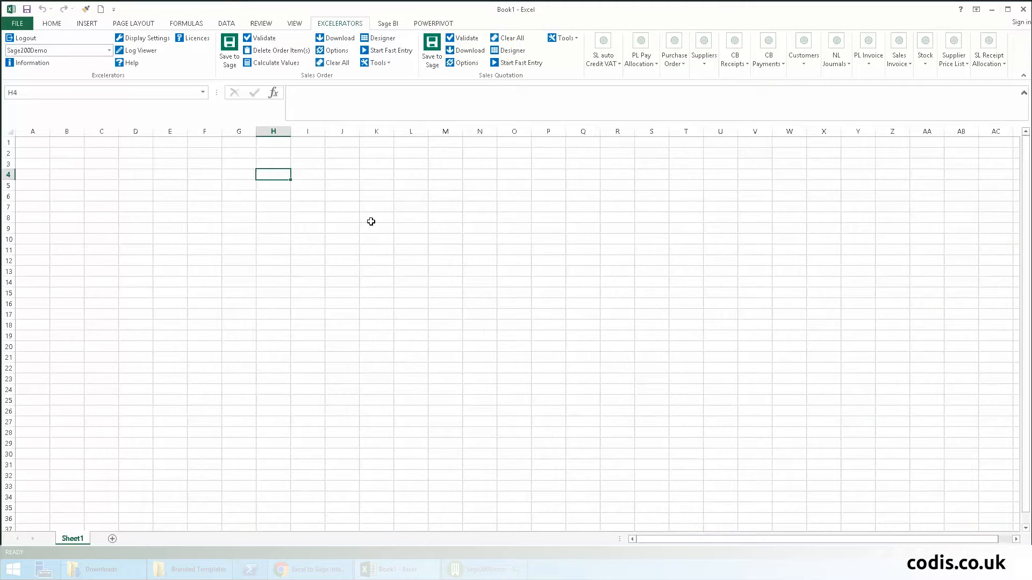
mouse_move(343, 301)
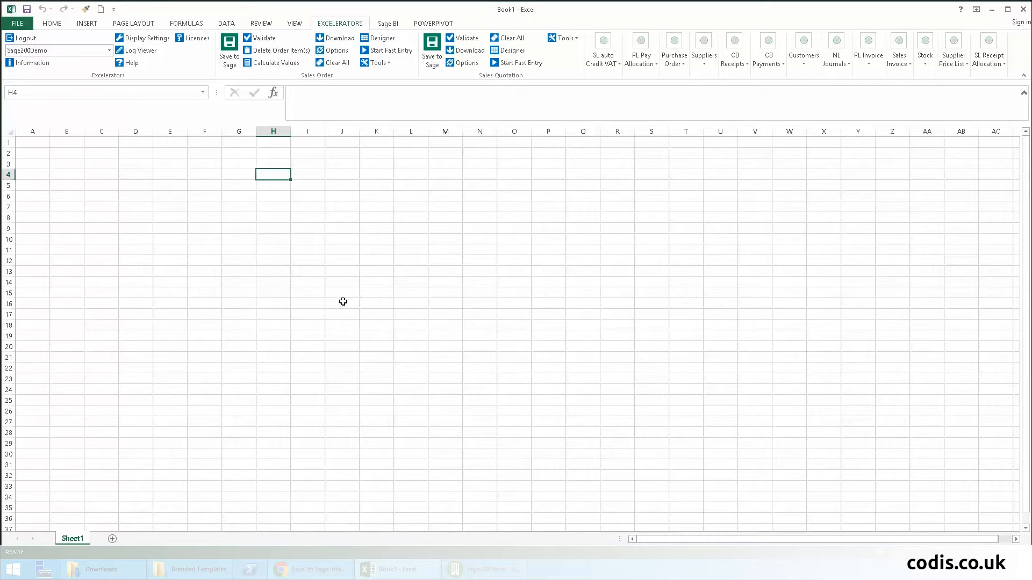
mouse_move(384, 84)
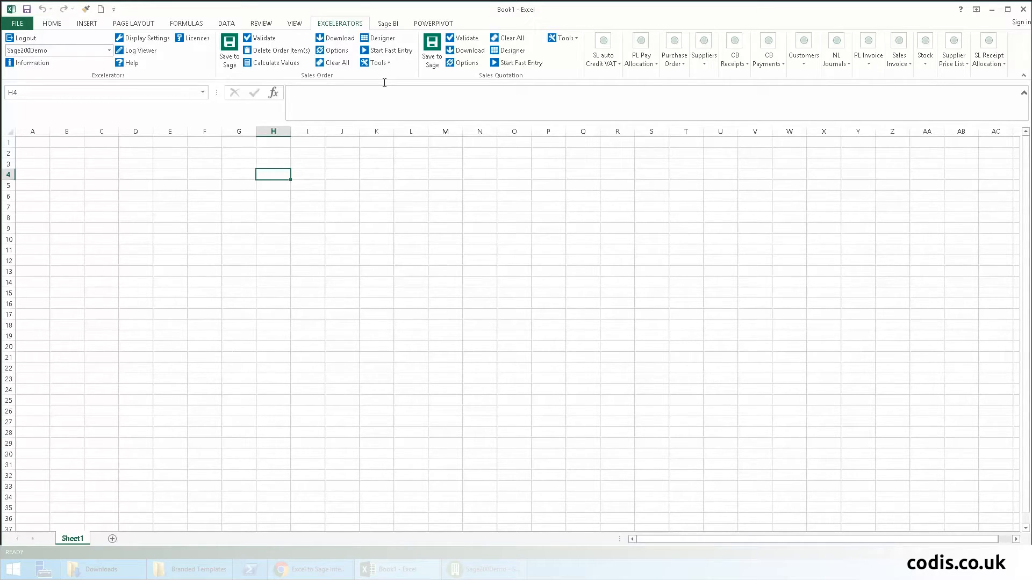
- Open the Sales Order Excelerator Designer pane from the Sales Order group
click(382, 38)
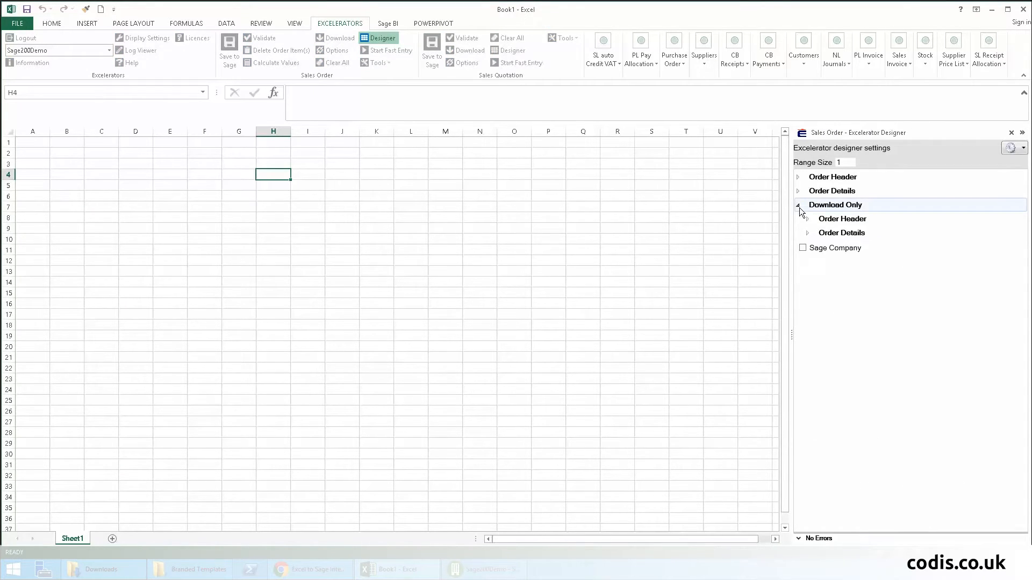
- Set the designer Range Size to 200 and add Document Number, Customer and Account Name columns
scroll(down, 3)
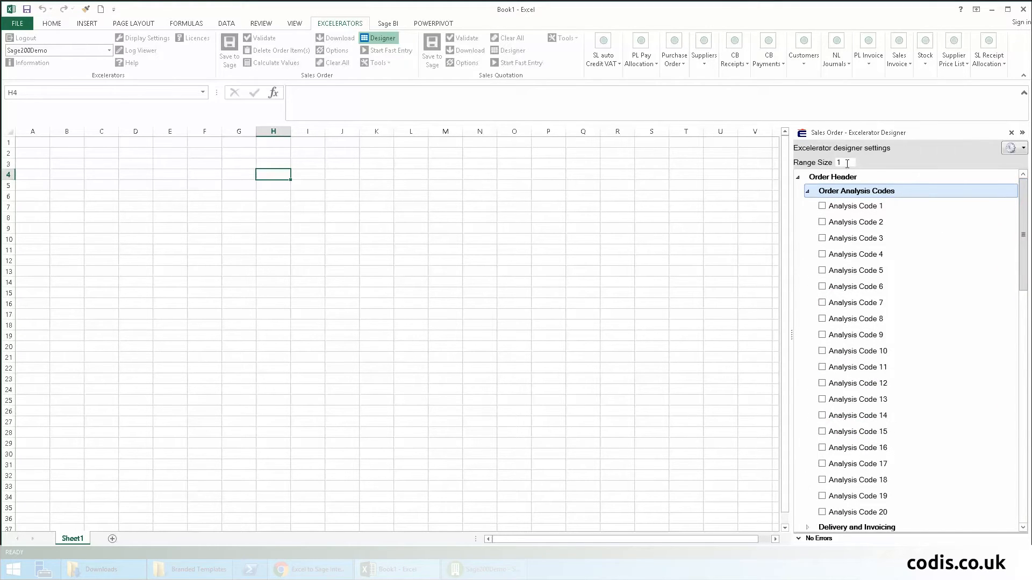
text(2)
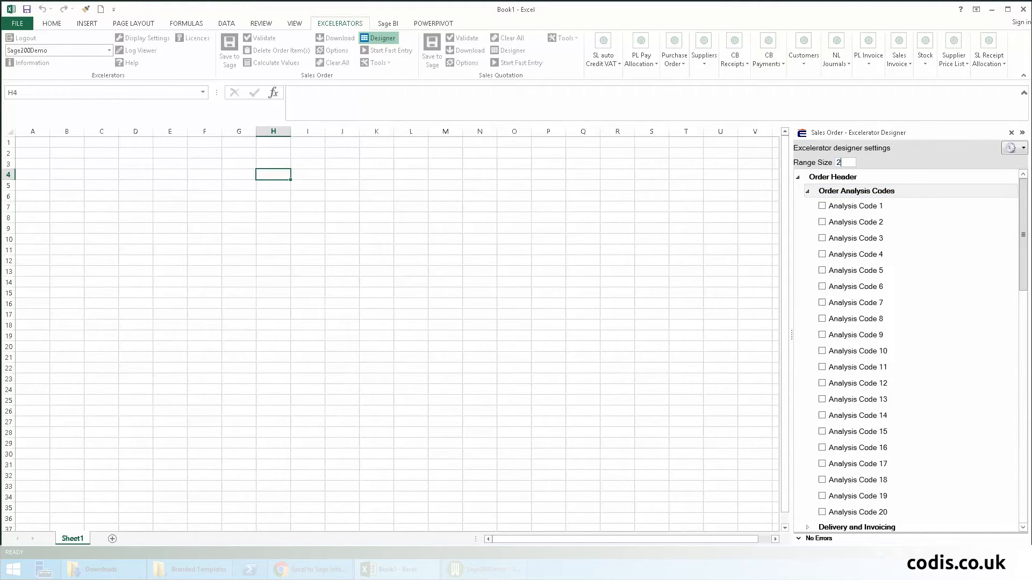
text(00)
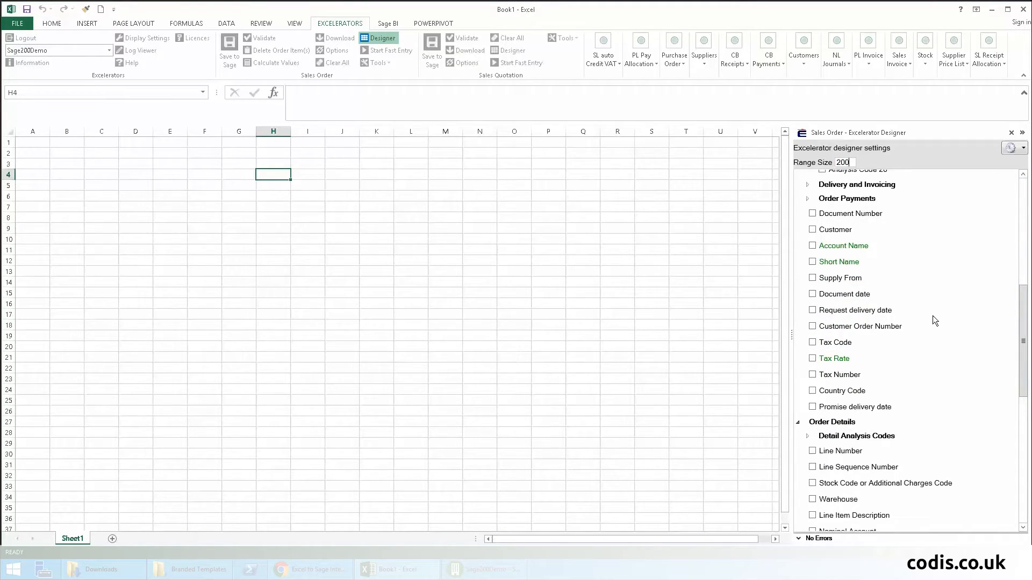
click(813, 213)
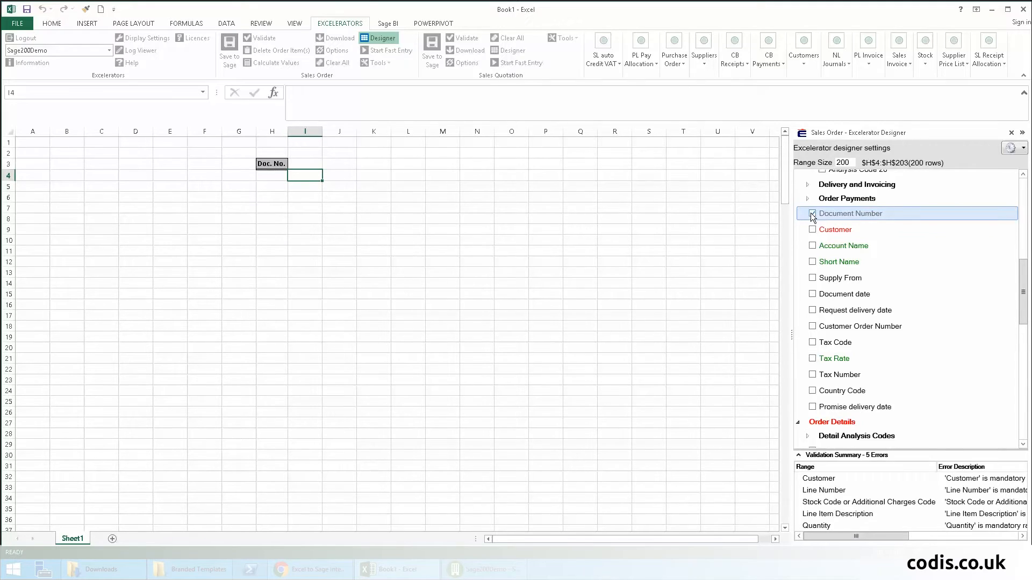
click(812, 246)
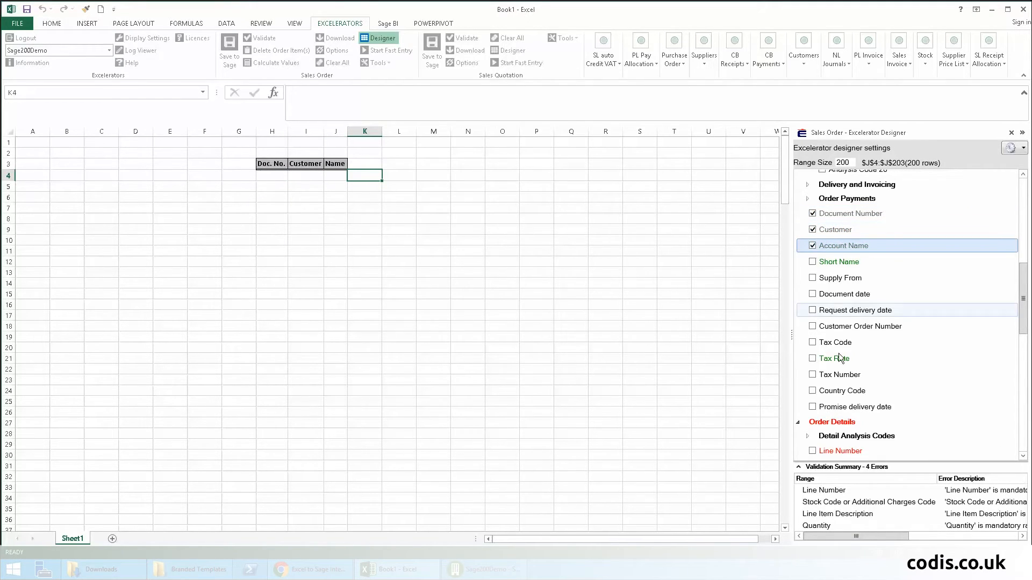
click(812, 294)
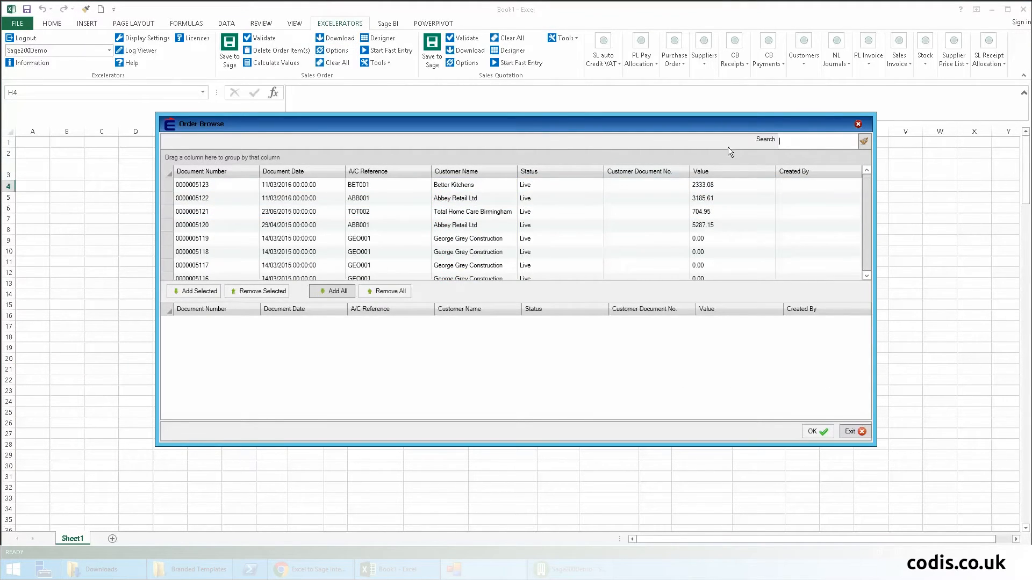
- Search Order Browse for 'Abbey' and download the matching orders into the sheet
text(Abbey)
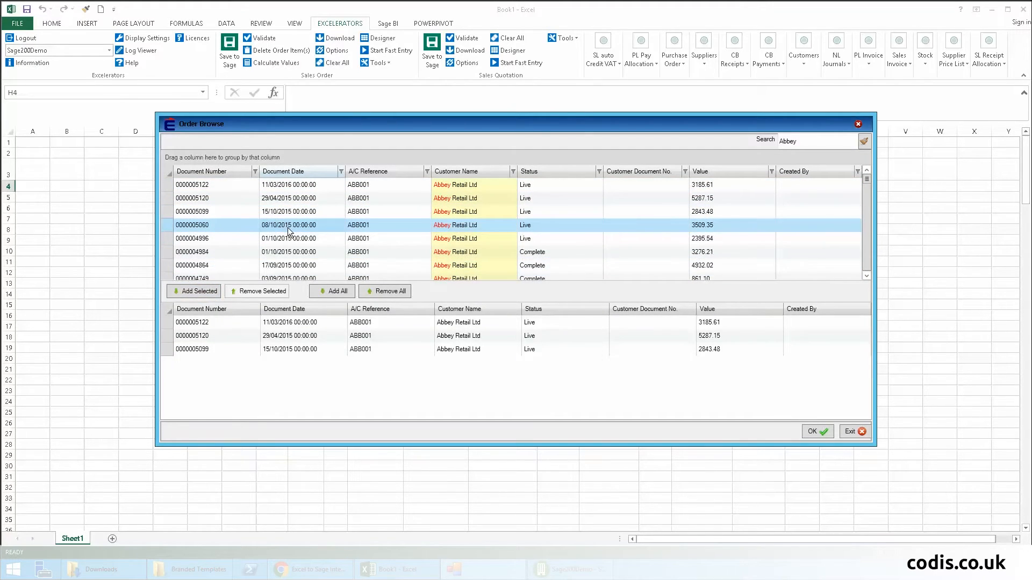
click(816, 431)
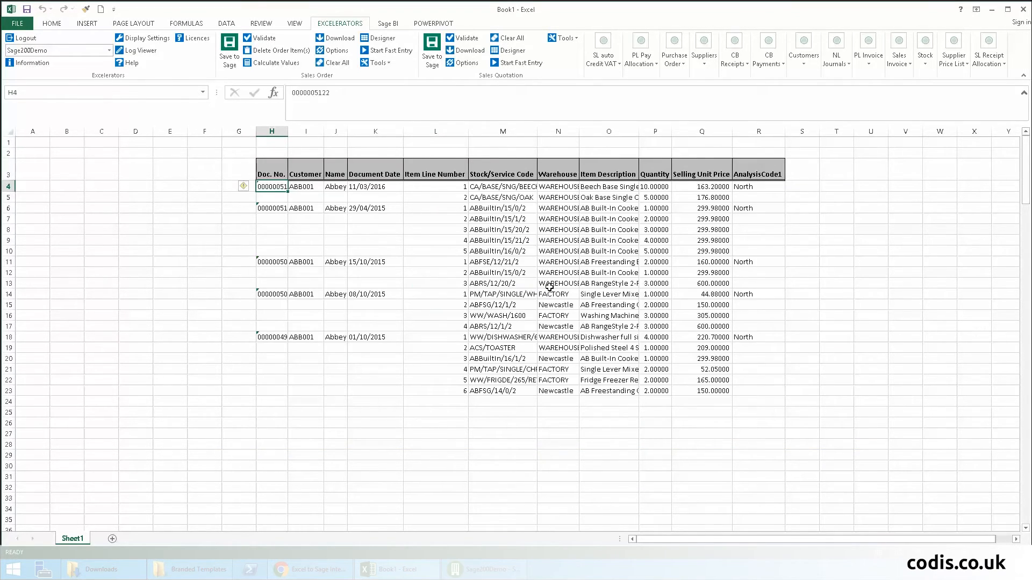
click(607, 413)
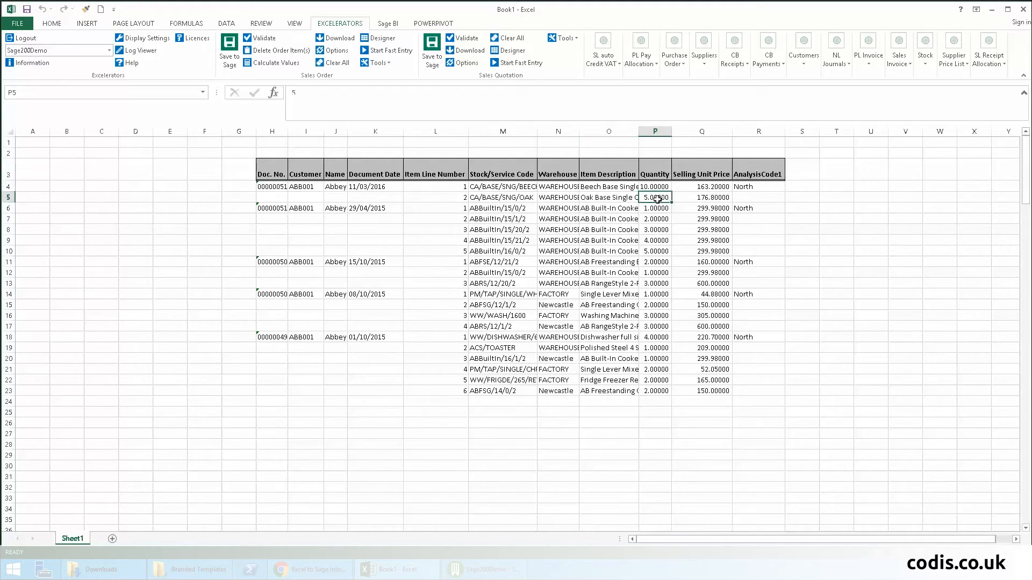
click(757, 186)
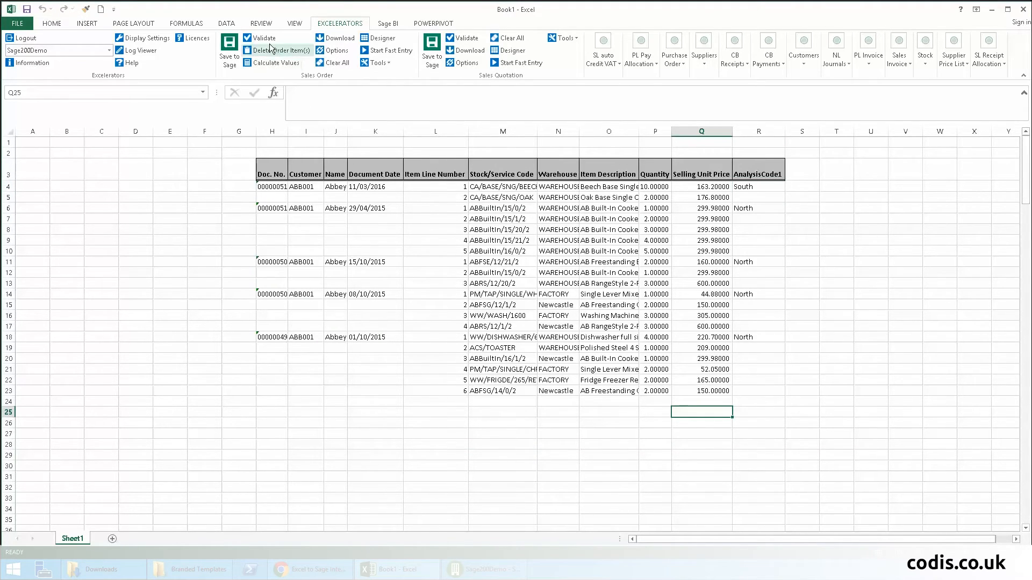
click(264, 37)
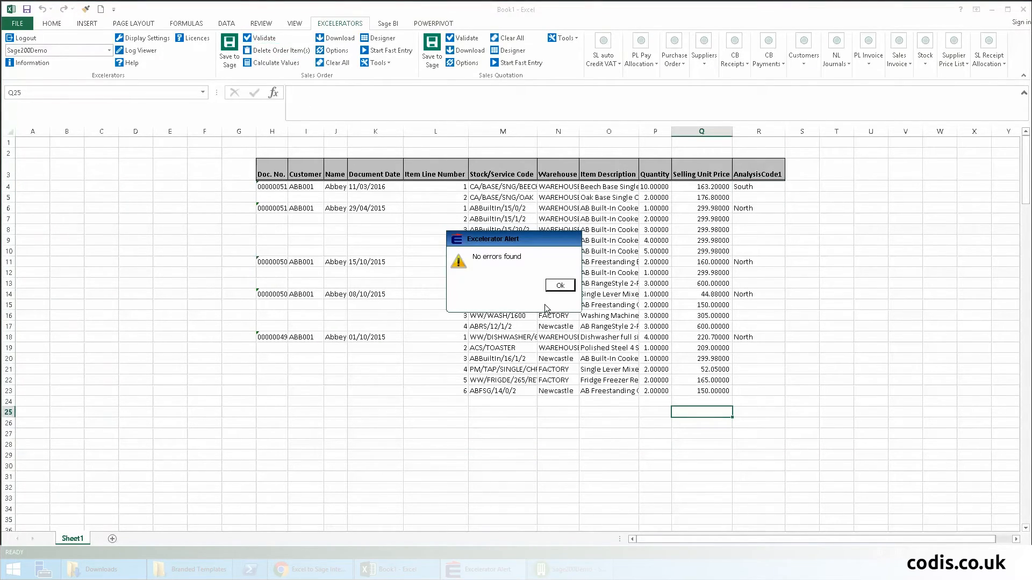
click(559, 285)
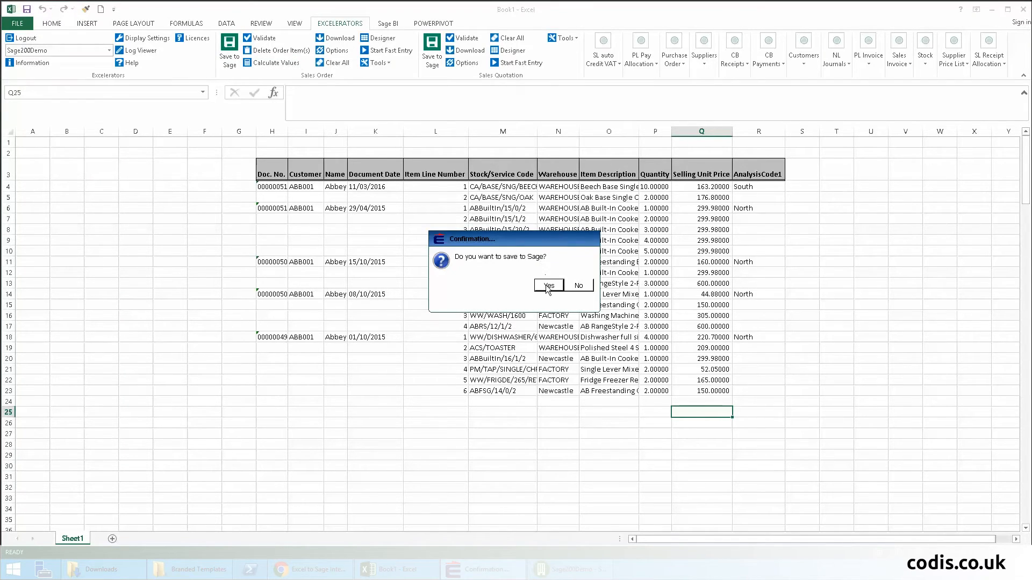
click(549, 285)
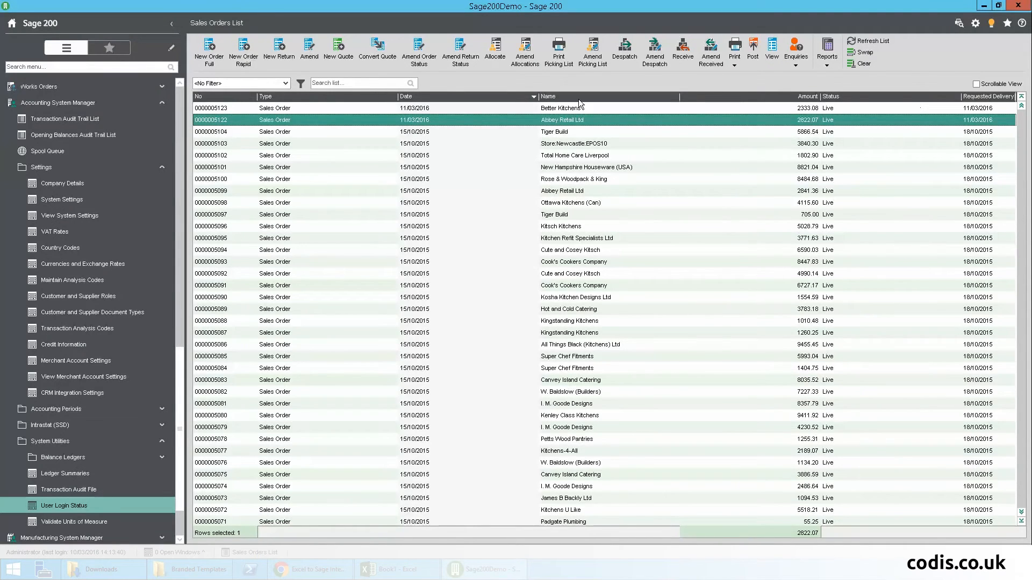
click(872, 41)
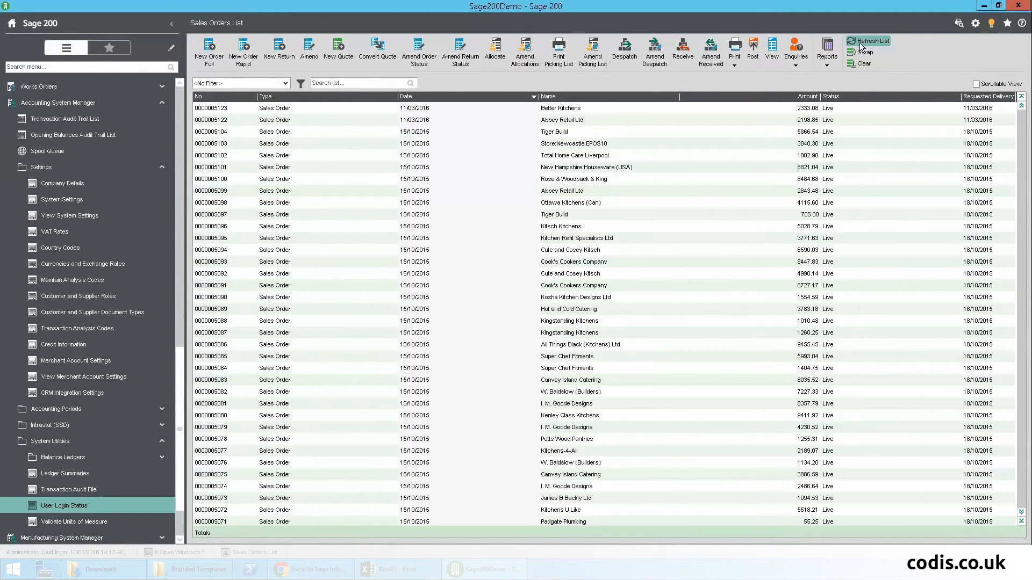
click(562, 120)
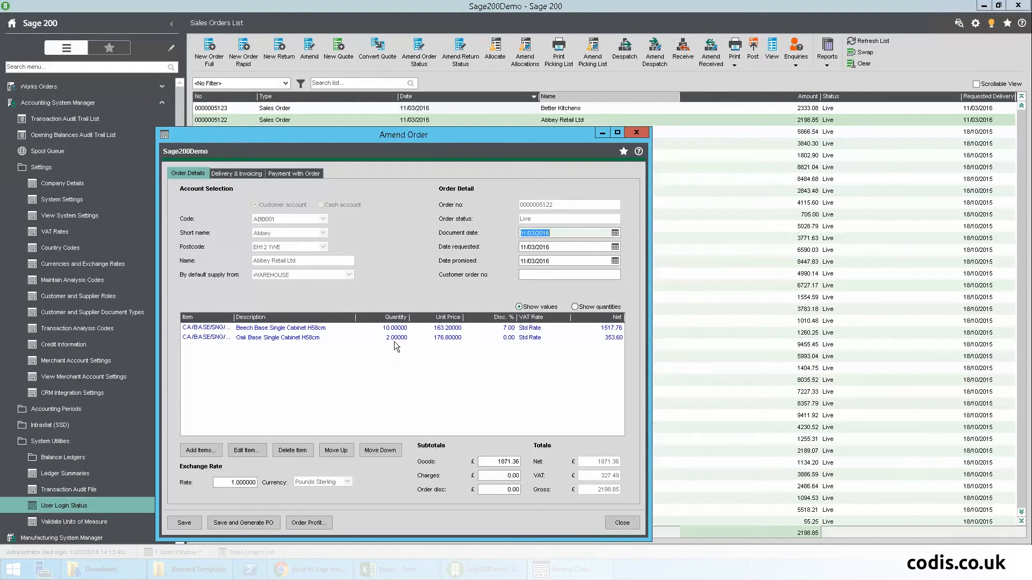
click(236, 173)
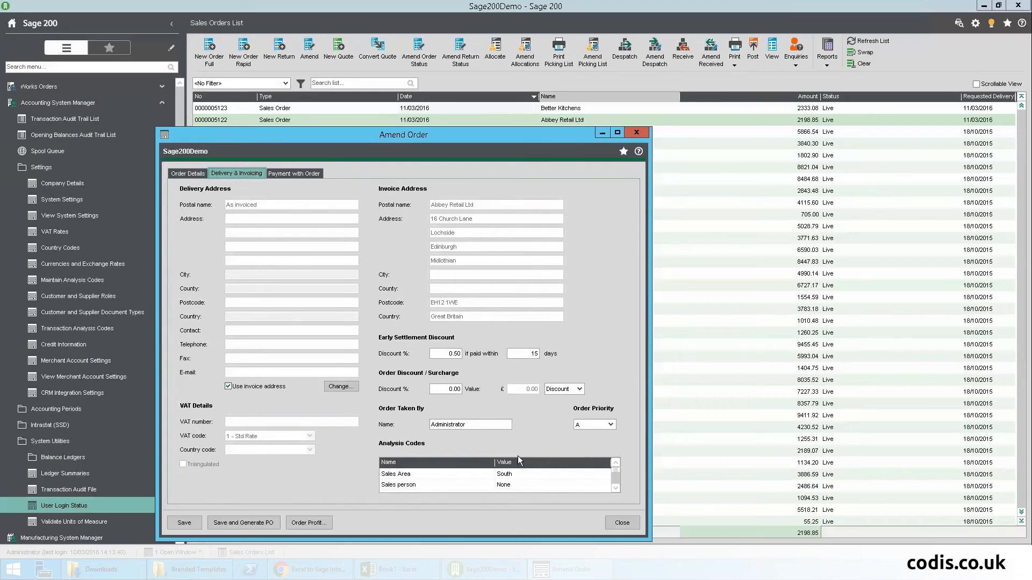